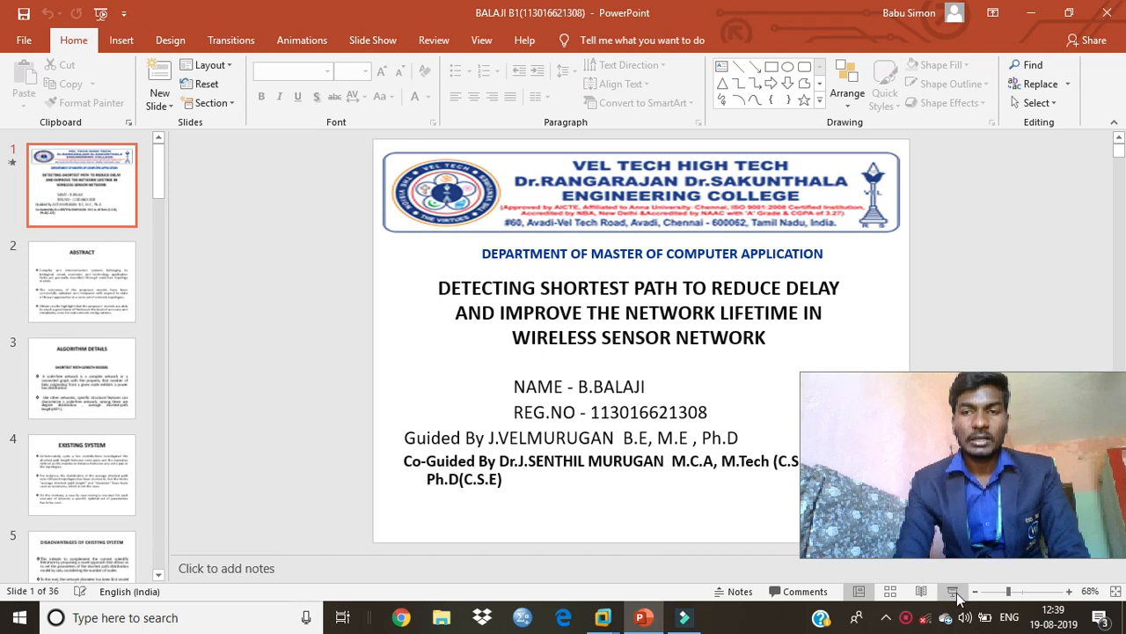
Start the slideshow full screen from the project's title slide
left_click(951, 591)
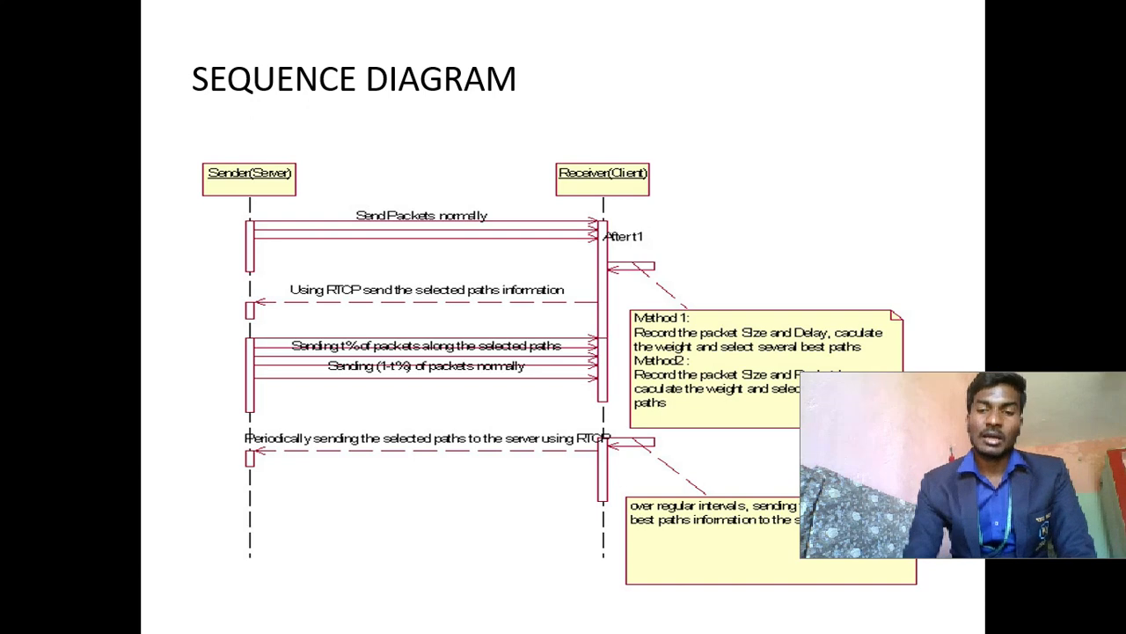
Advance past the final slide and move on to the VMware Ubuntu login screen
key("right")
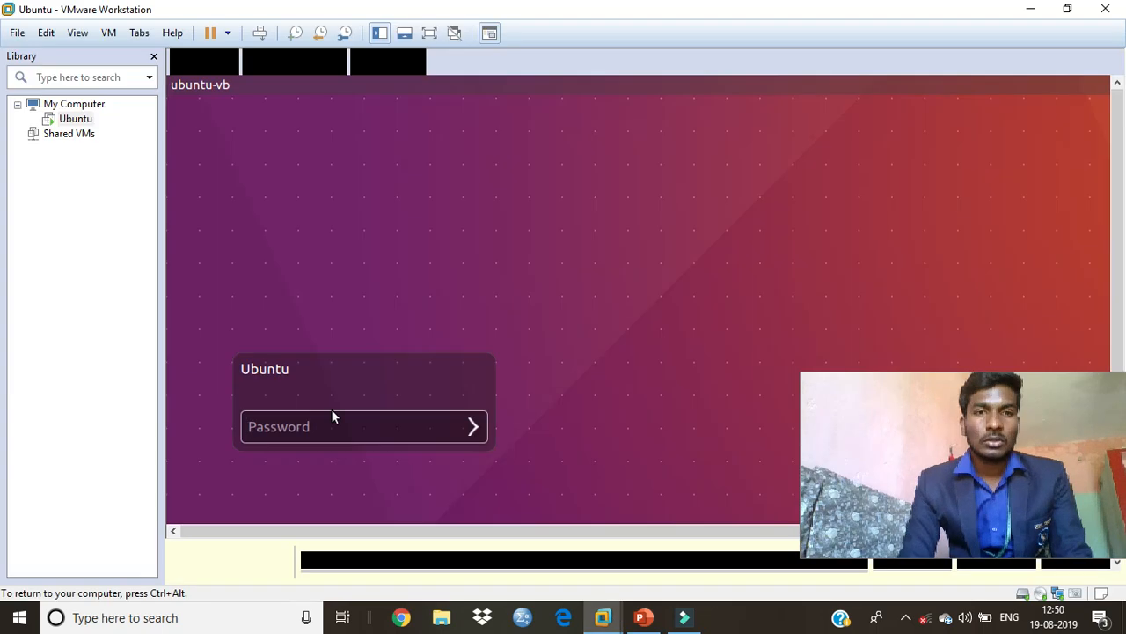
Enter the Ubuntu login password and sign in to the guest desktop
left_click(352, 425)
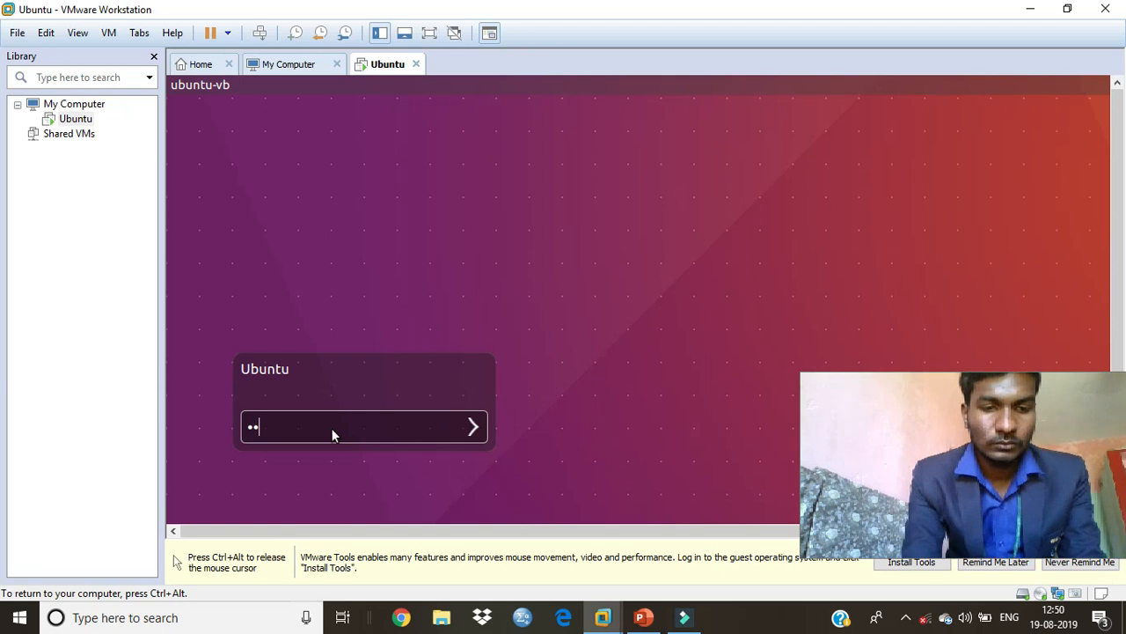
type("password")
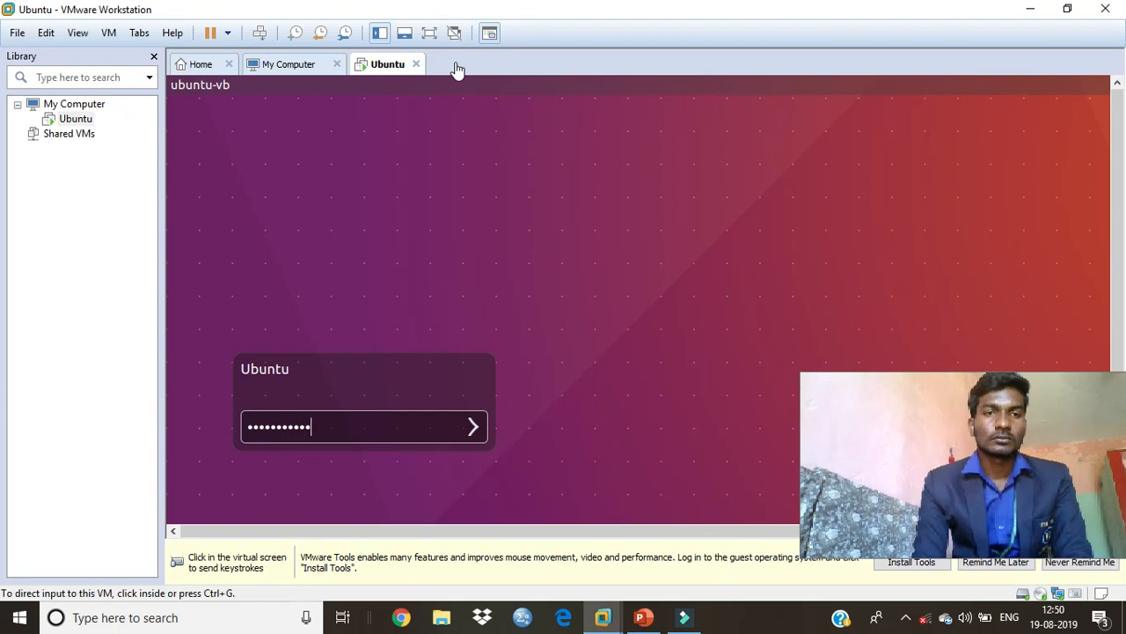
left_click(471, 427)
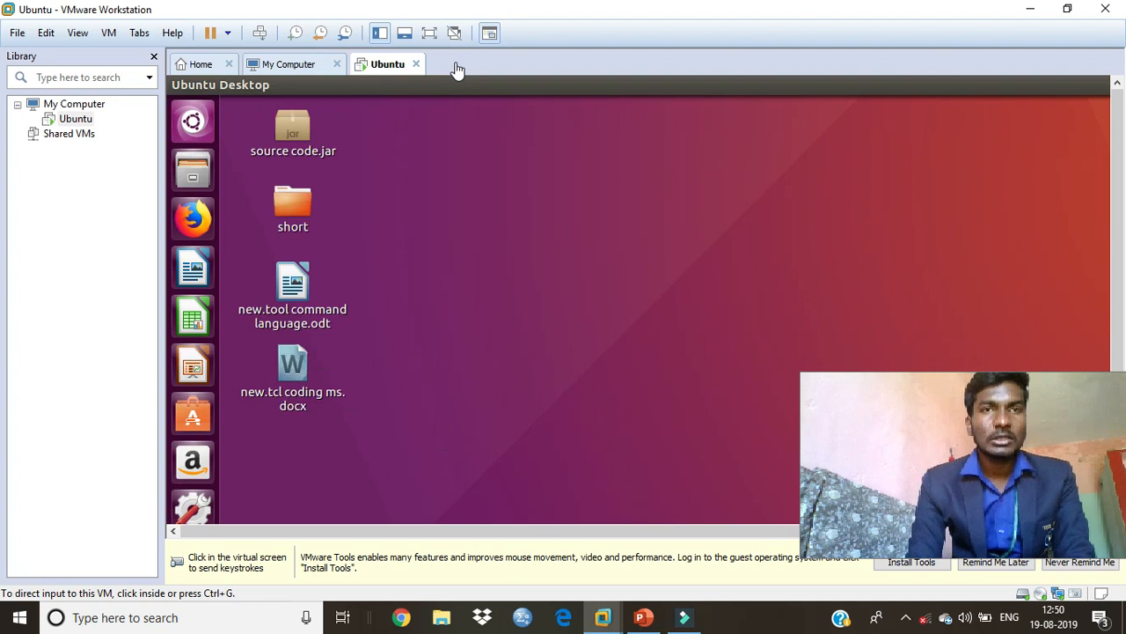
mouse_move(440, 34)
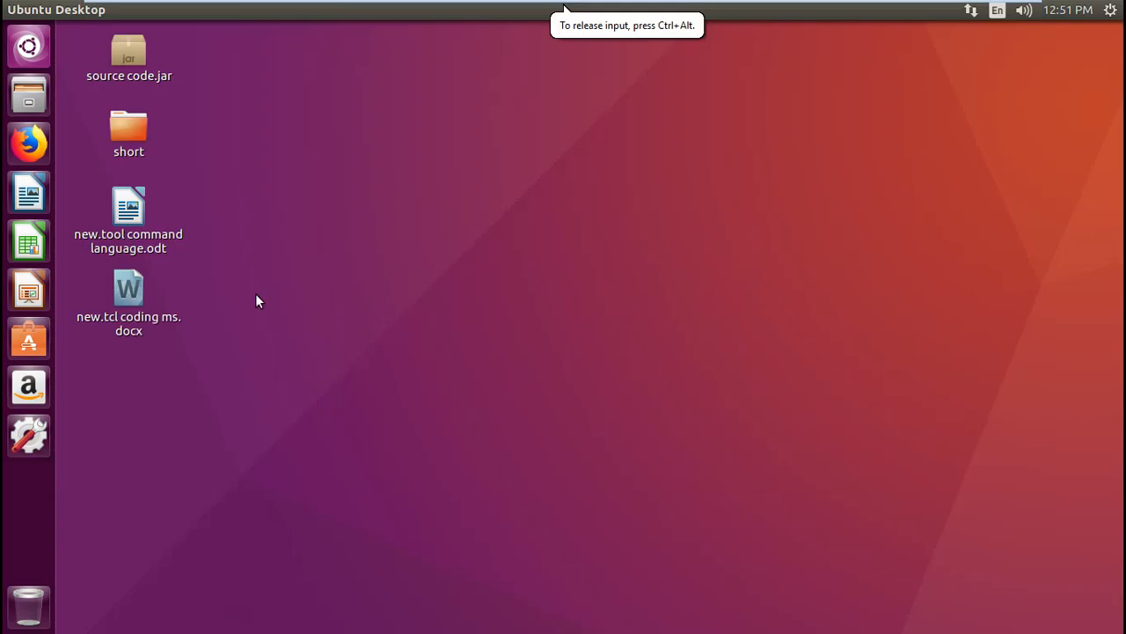
Focus the Ubuntu desktop and select the 'short' folder to open it
left_click(128, 127)
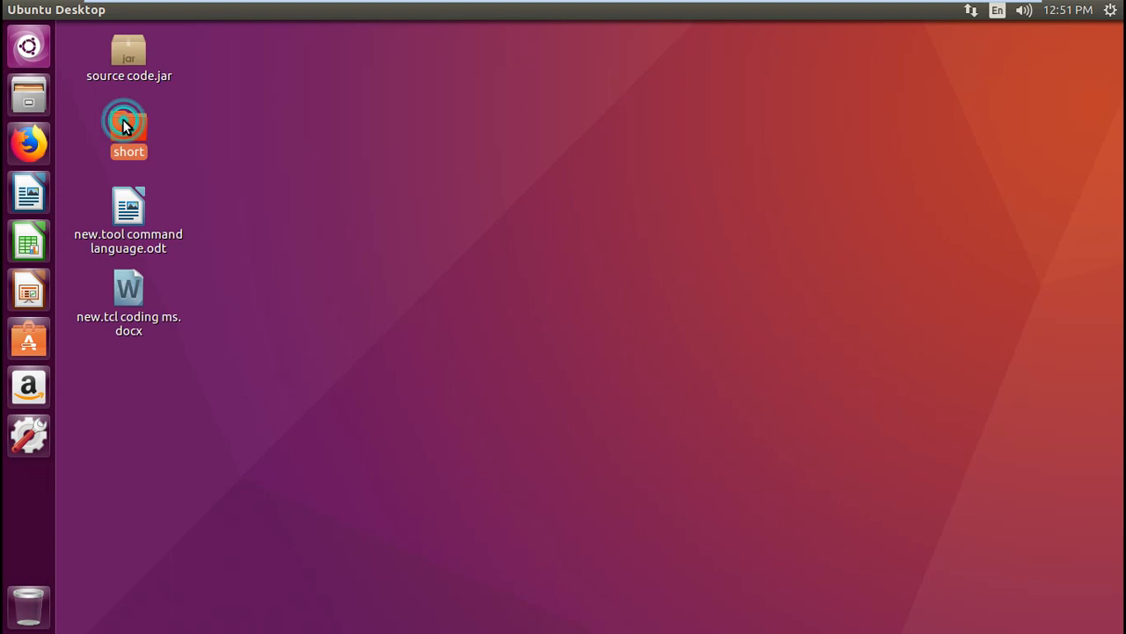
double_click(129, 127)
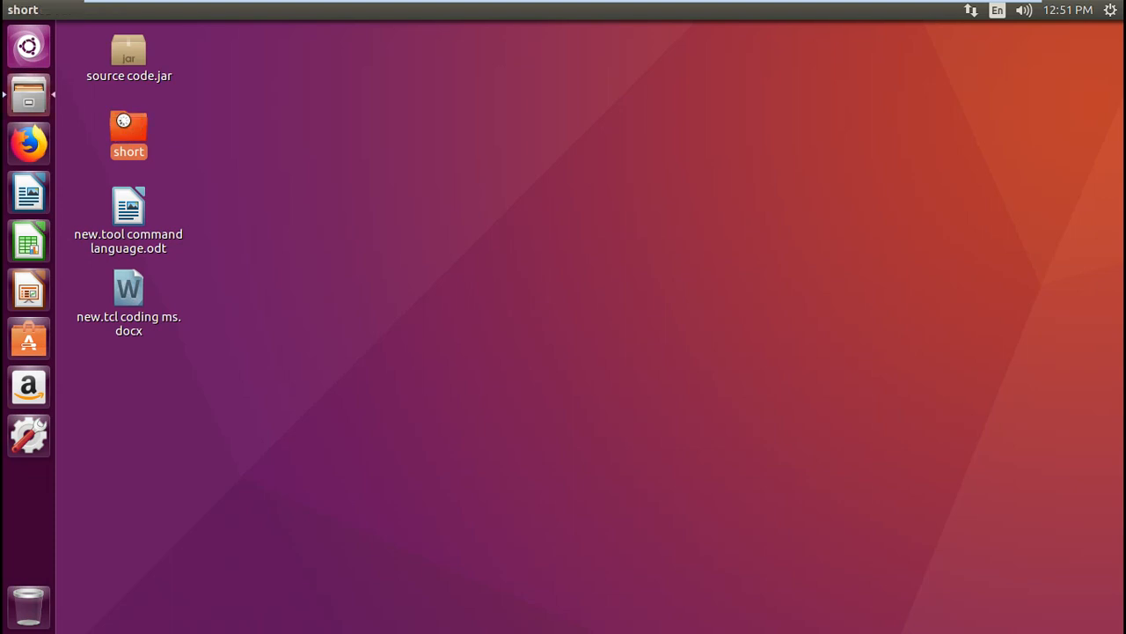
left_click(129, 132)
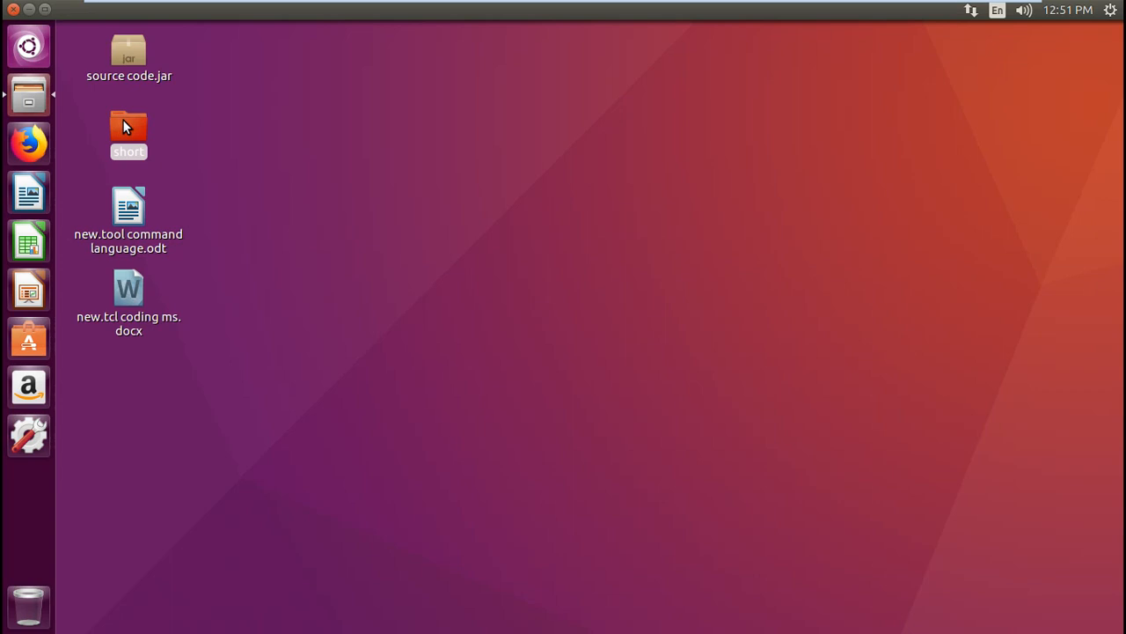
Browse into the inner 'short' simulation folder and open a terminal in that directory
double_click(128, 127)
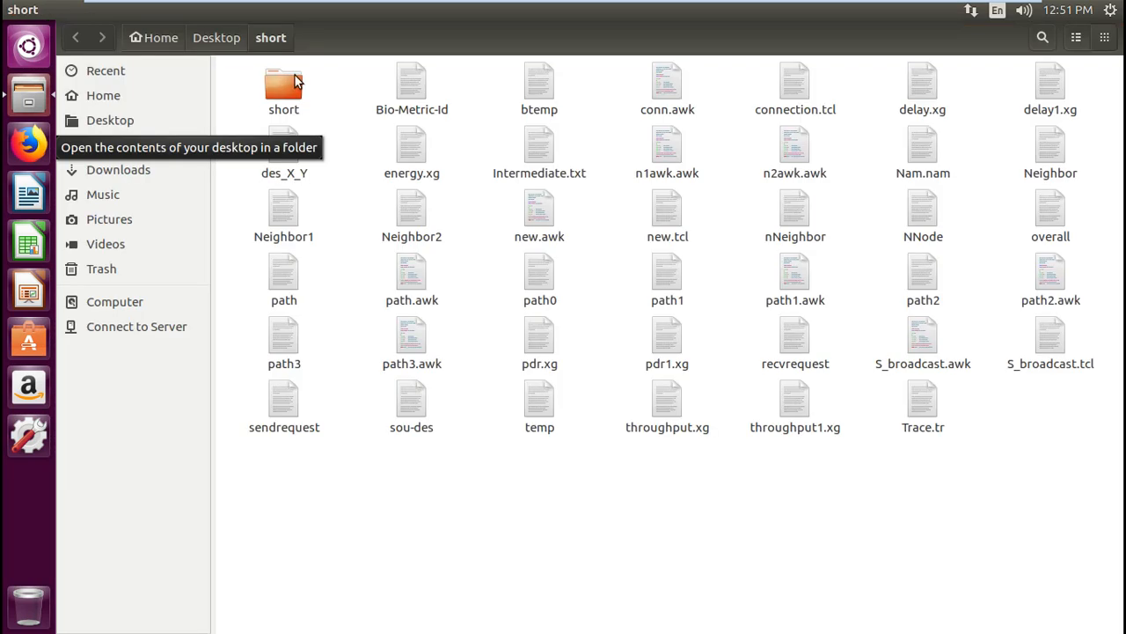
left_click(283, 88)
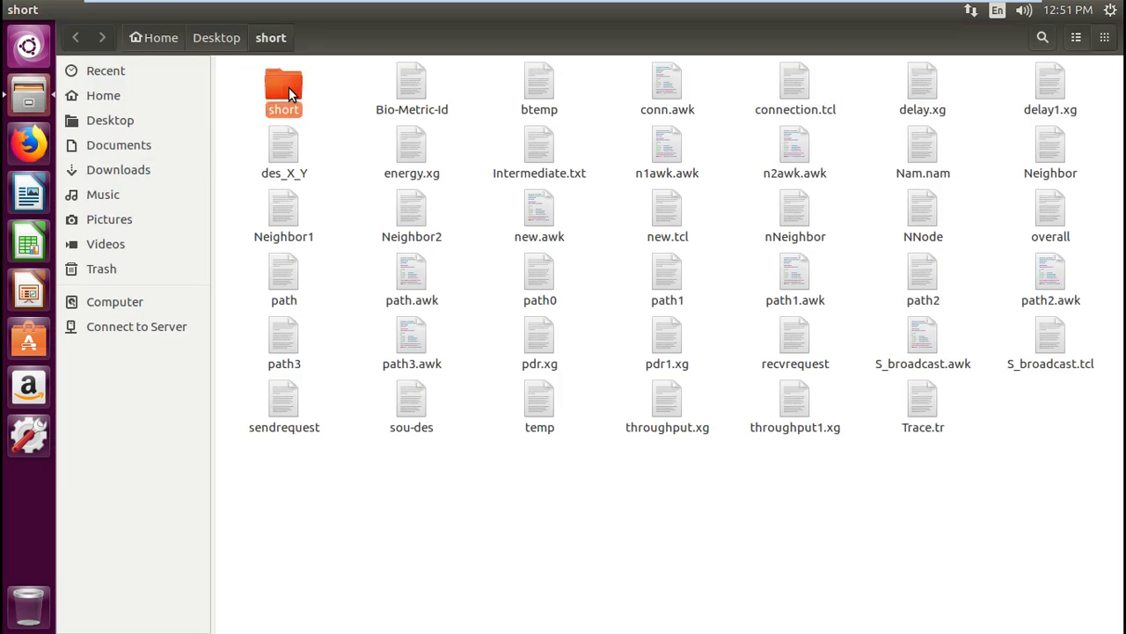
double_click(283, 88)
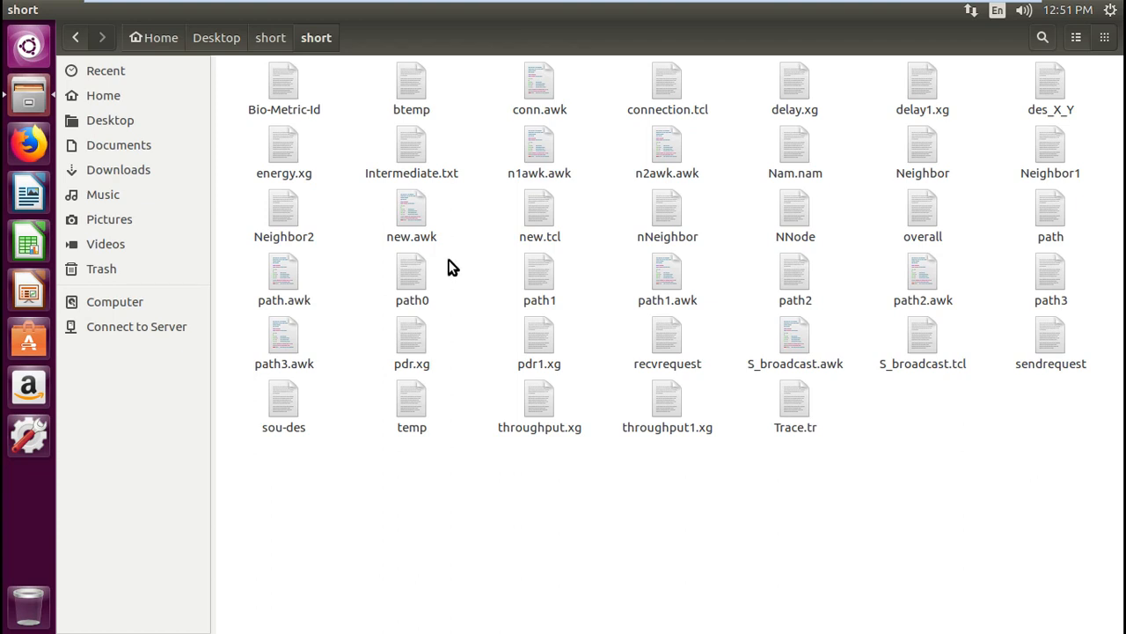
mouse_move(520, 190)
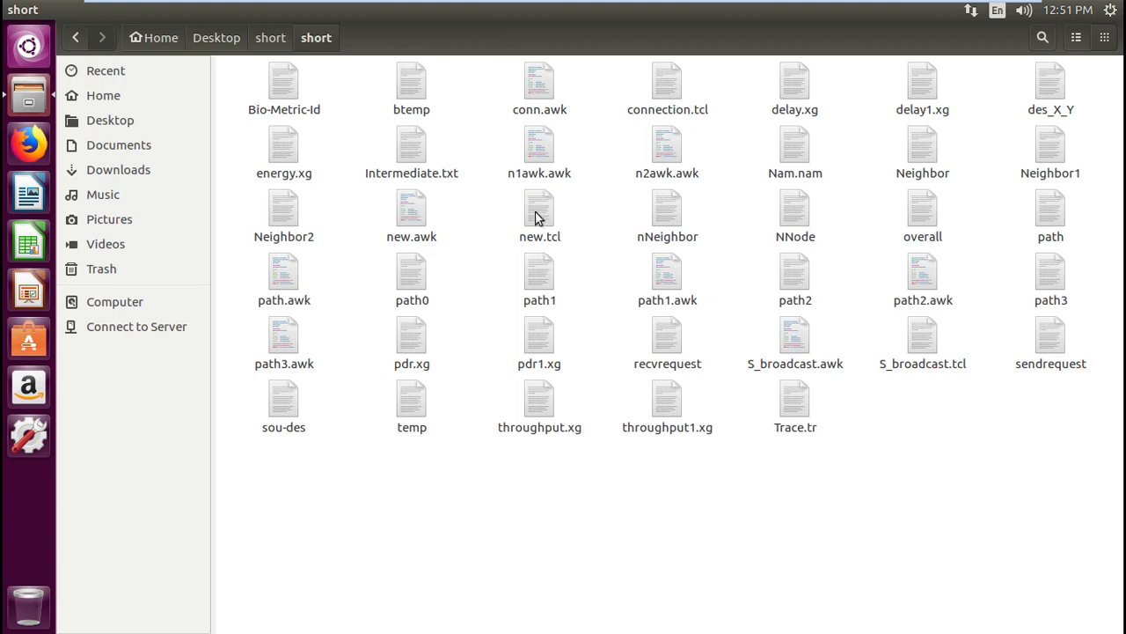
mouse_move(491, 271)
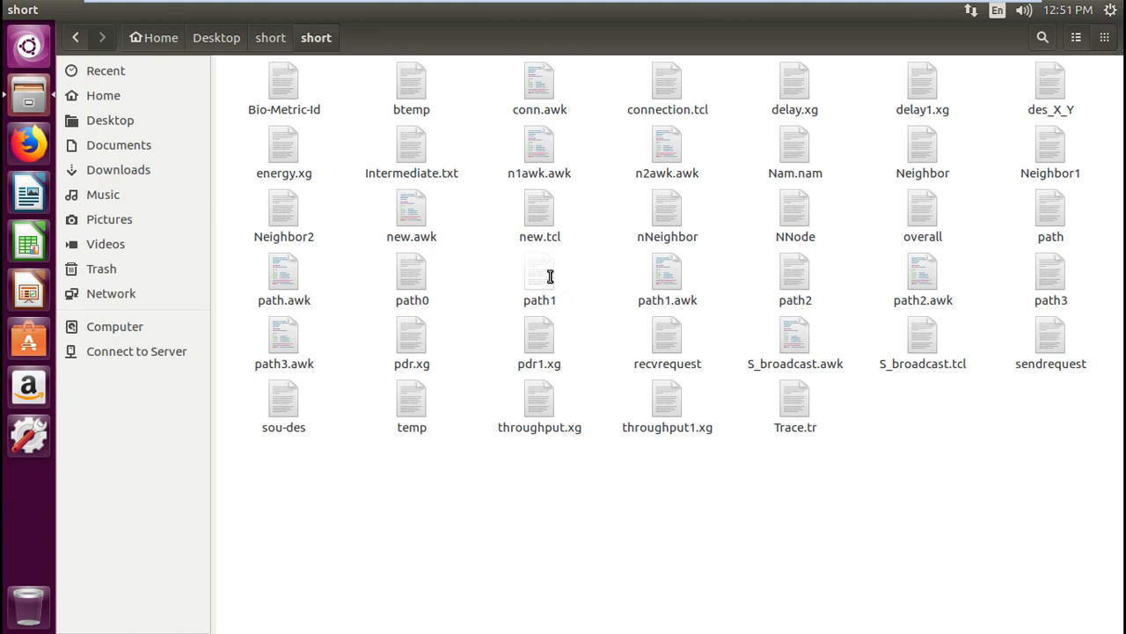
left_click(28, 484)
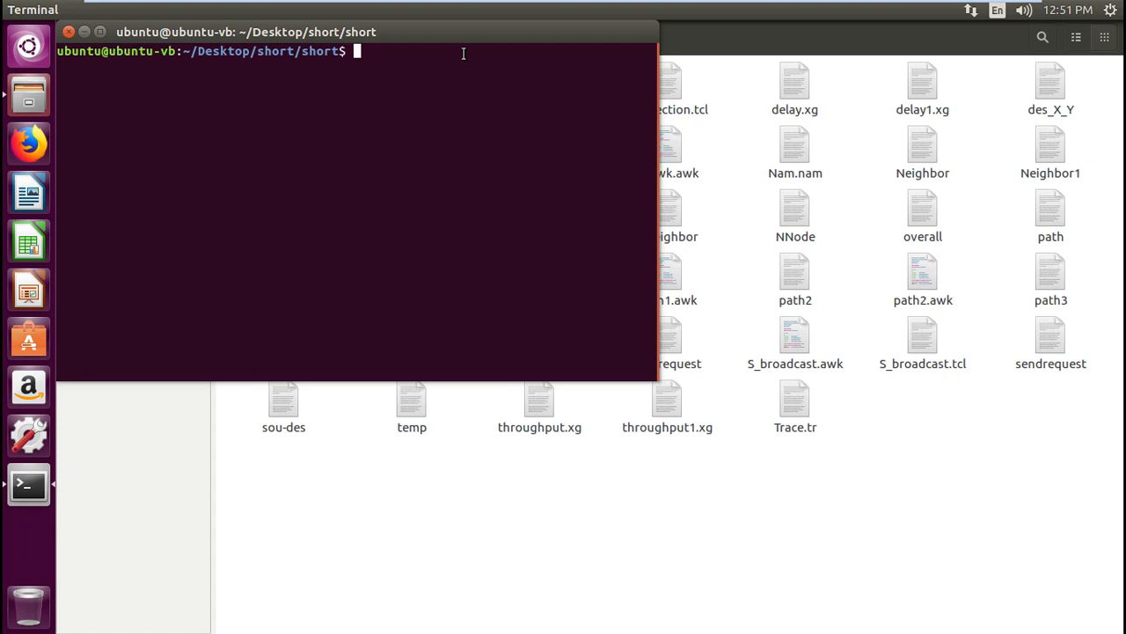
Run 'ns new.tcl' in the terminal, correcting typos, so it asks for the source node
type("ne")
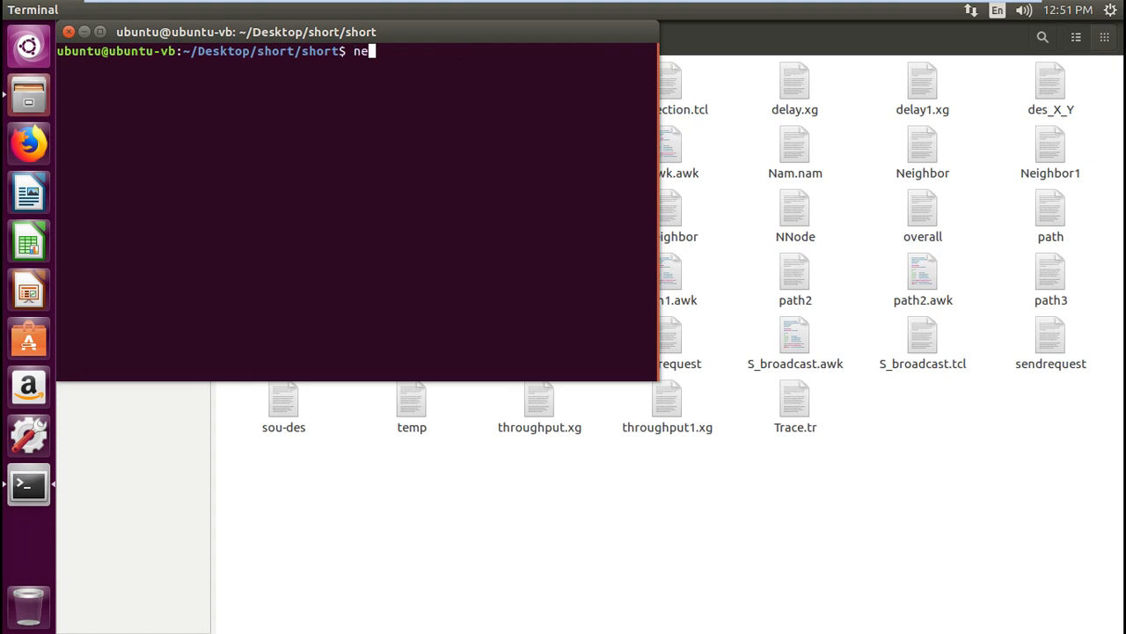
key("BackSpace")
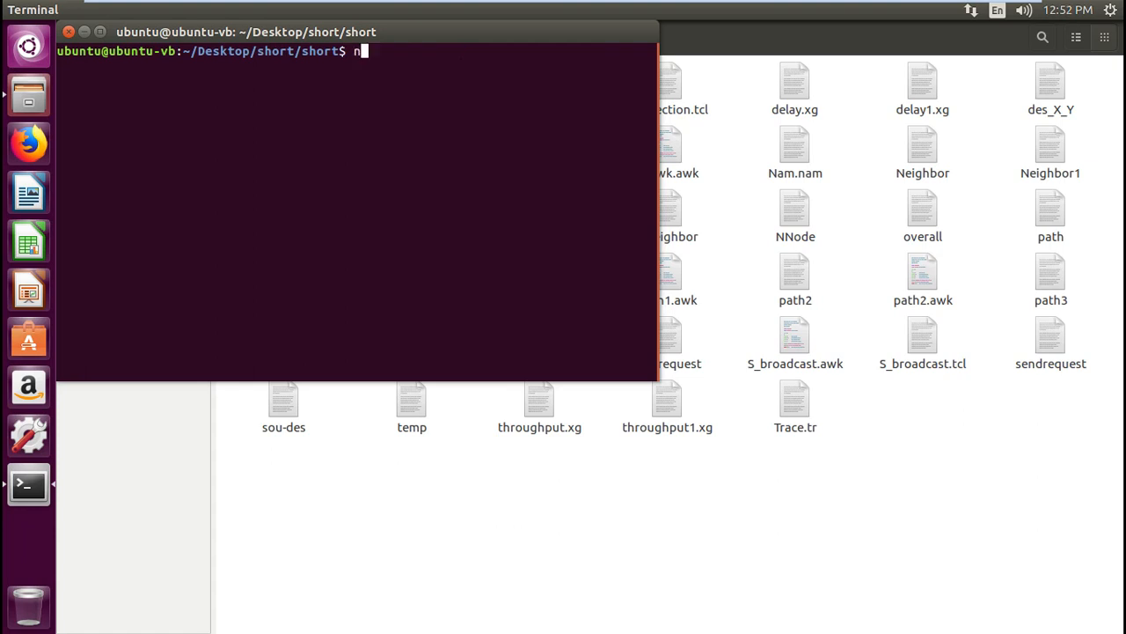
type("s")
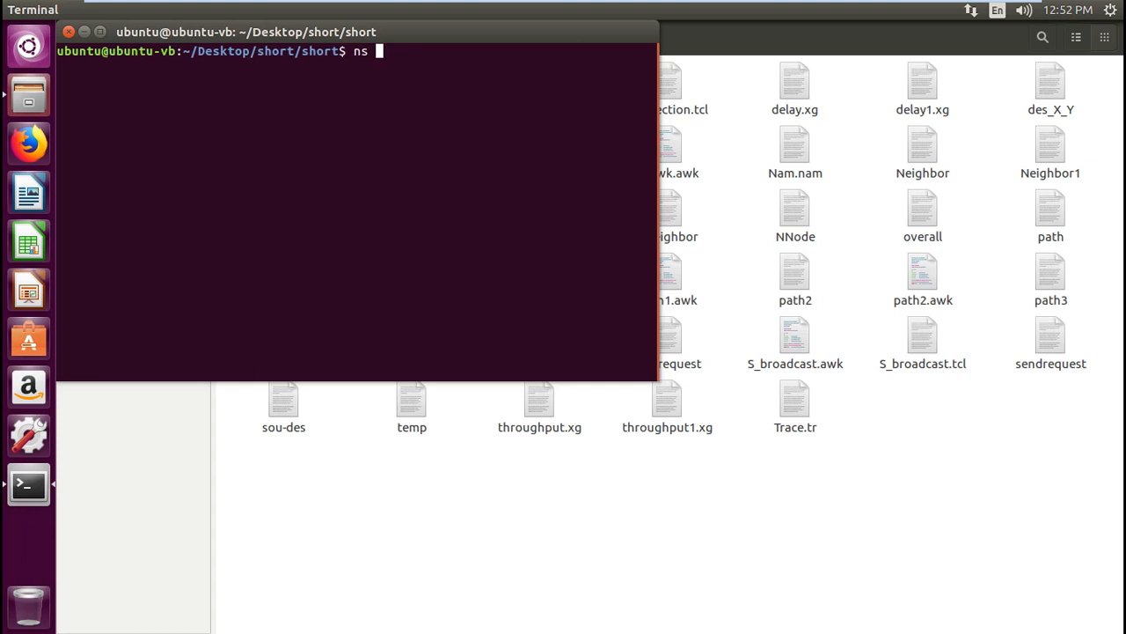
type("new/")
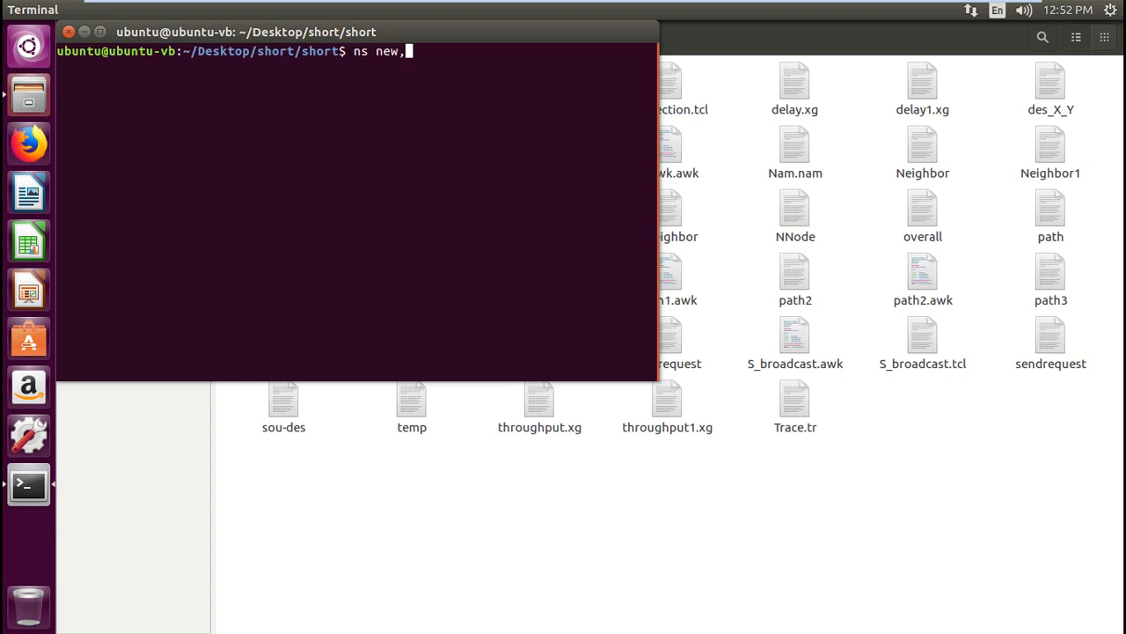
type("tcl")
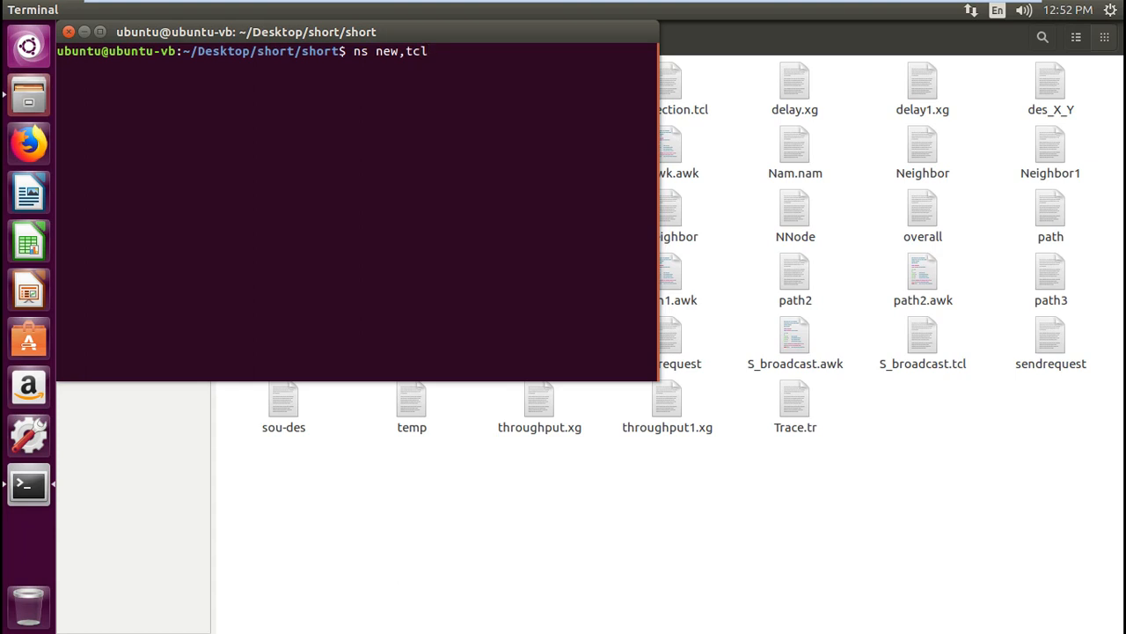
key("BackSpace")
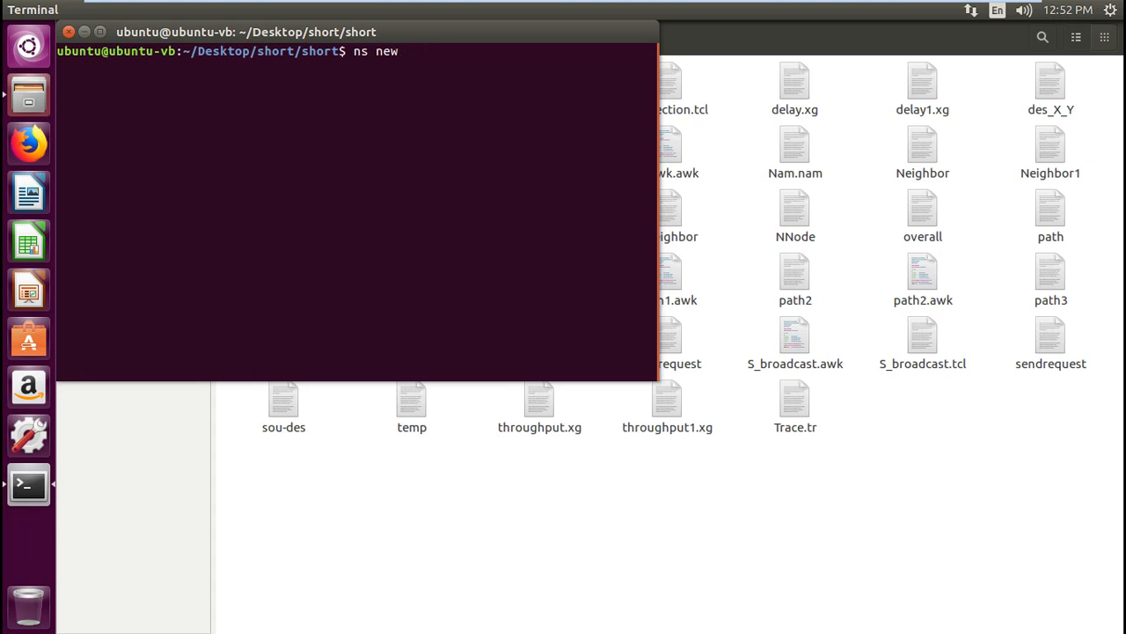
type(".")
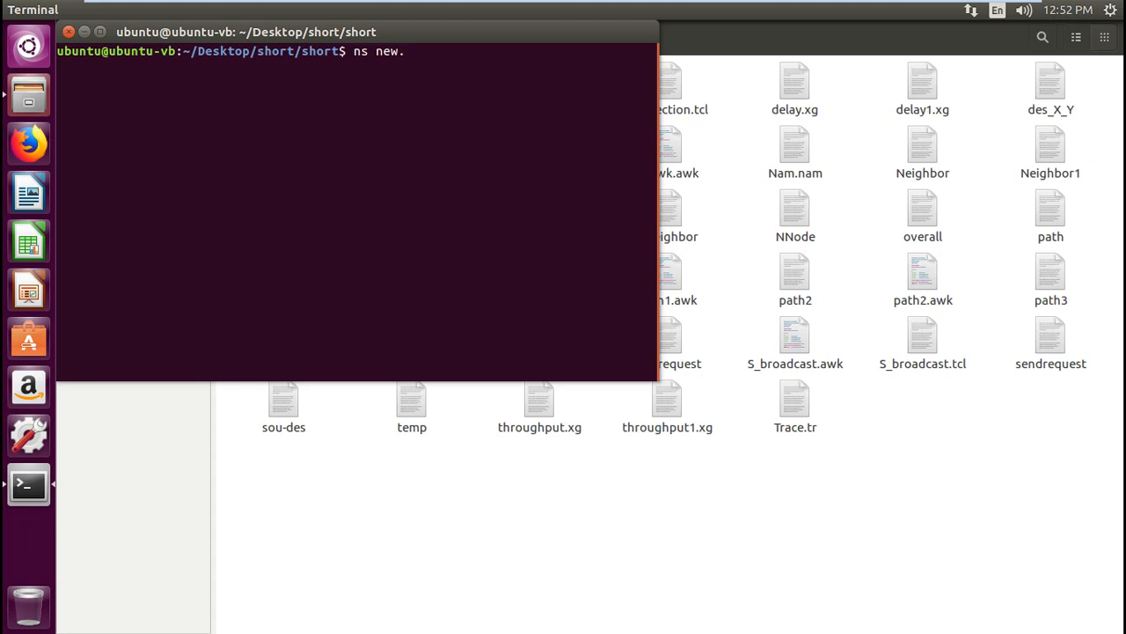
type("tcl")
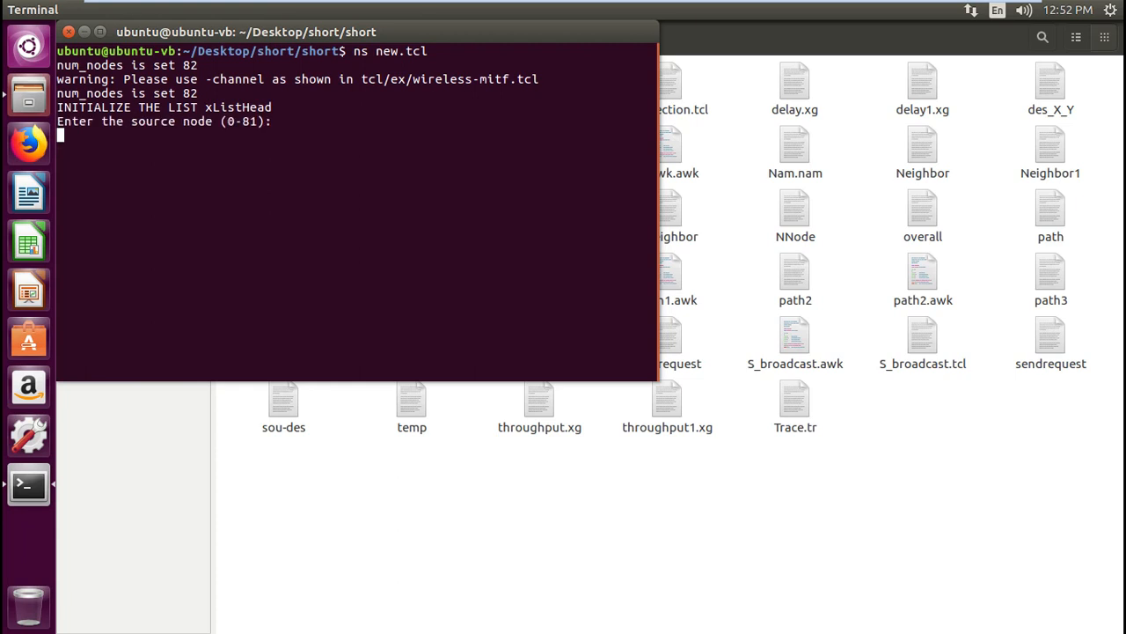
type("11")
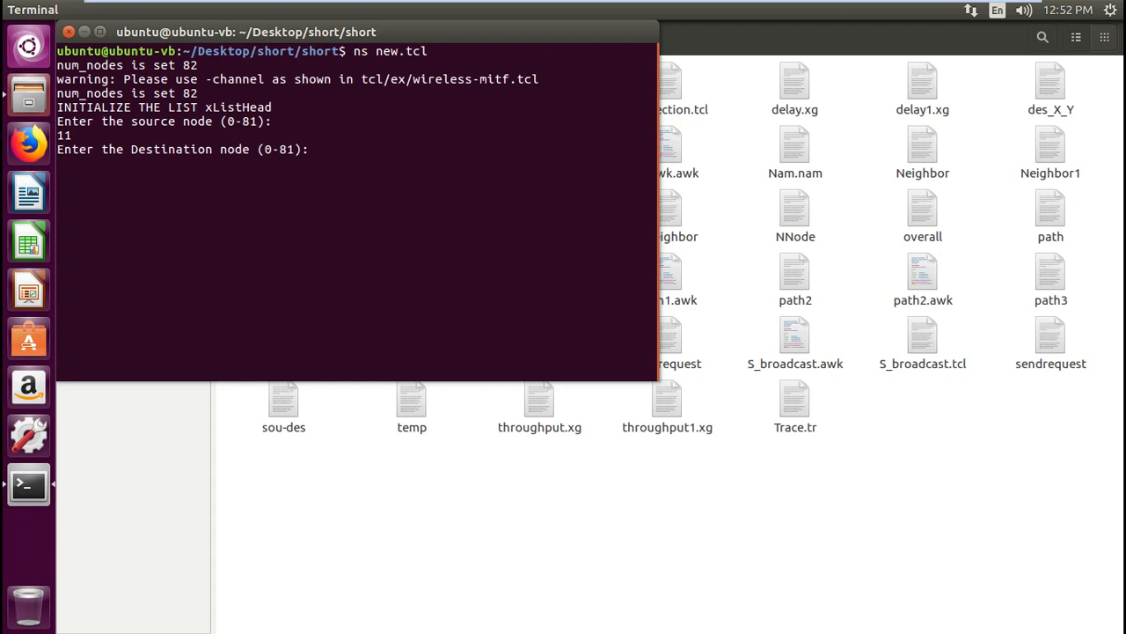
type("25")
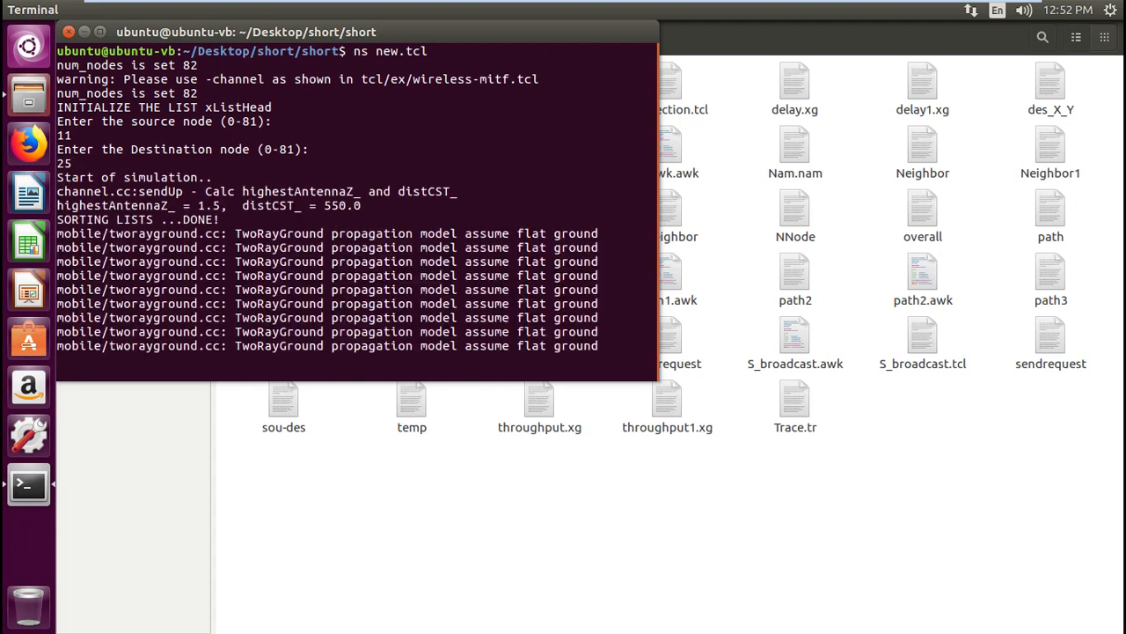
scroll("down", 3)
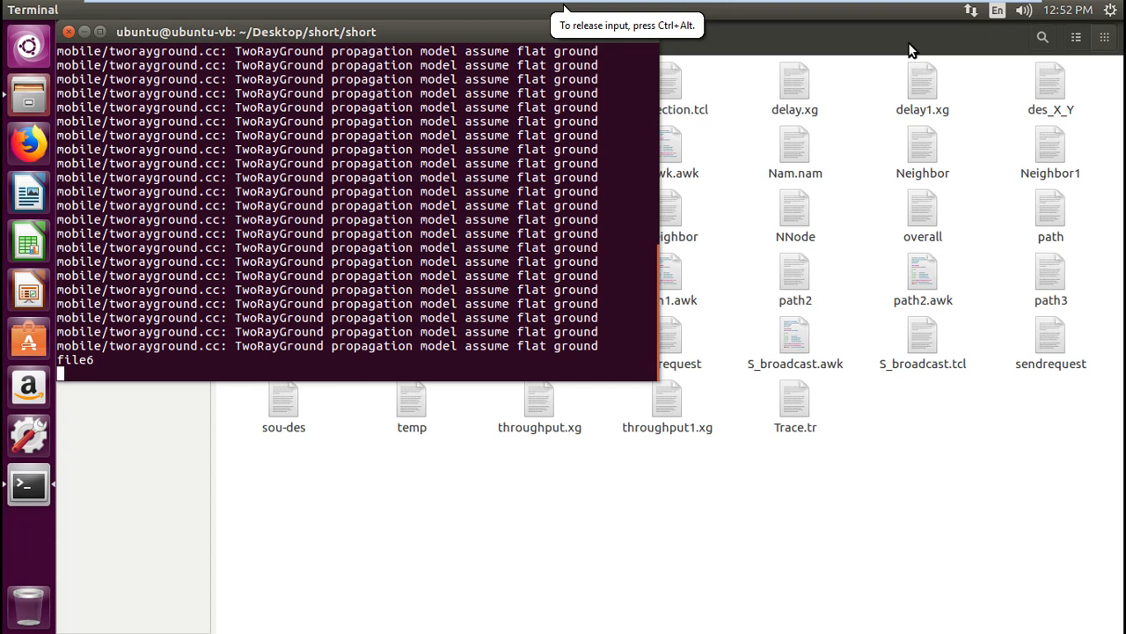
mouse_move(877, 7)
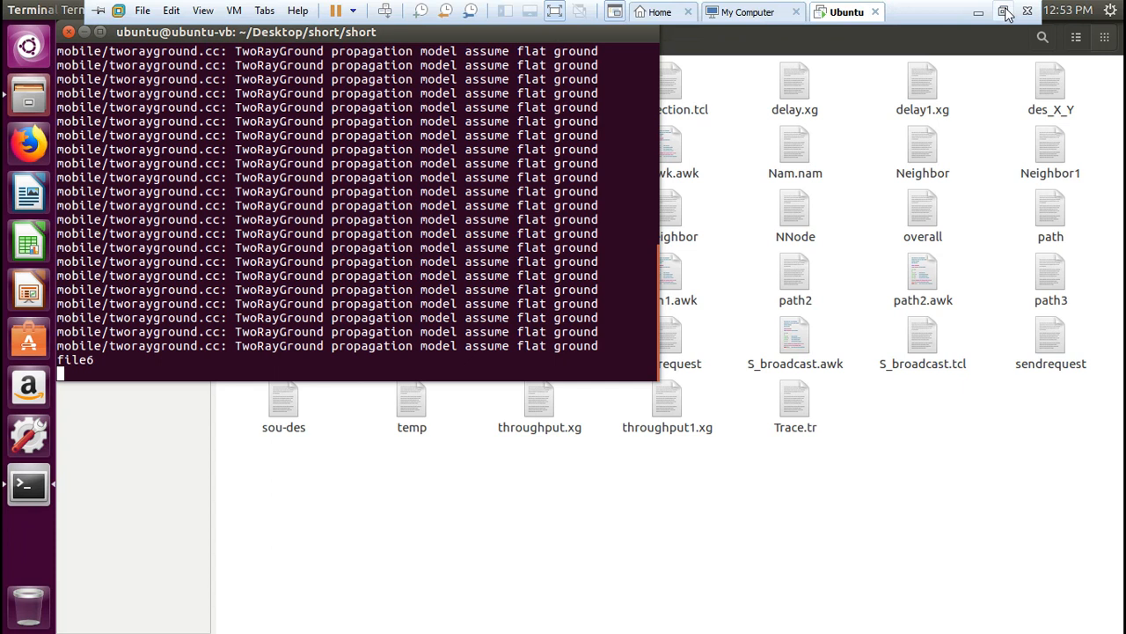
mouse_move(1005, 13)
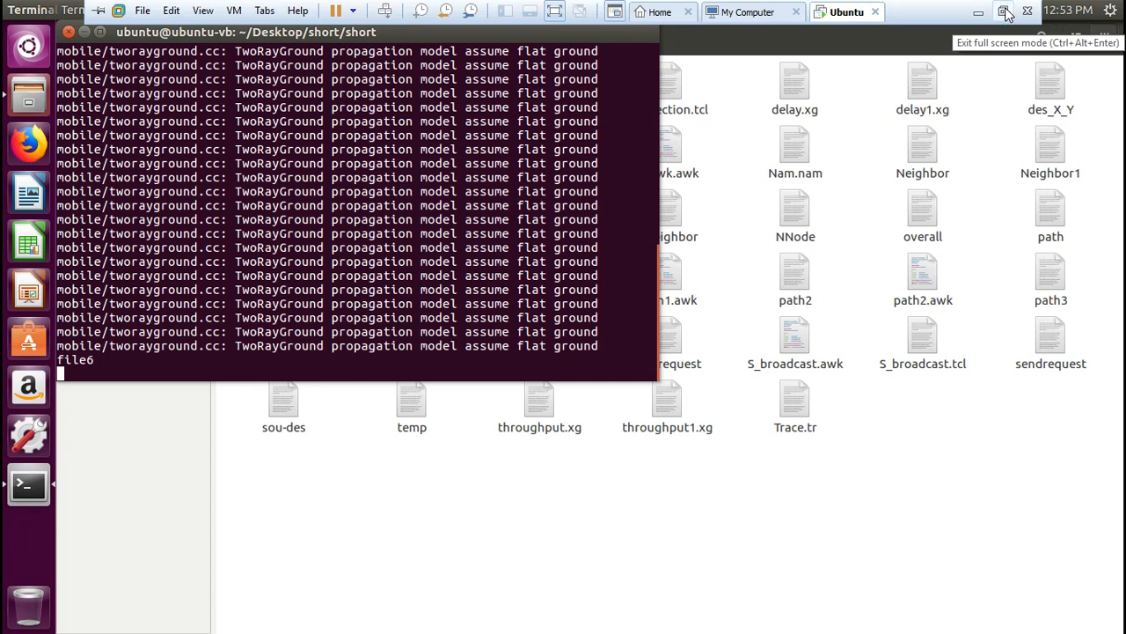
left_click(1005, 11)
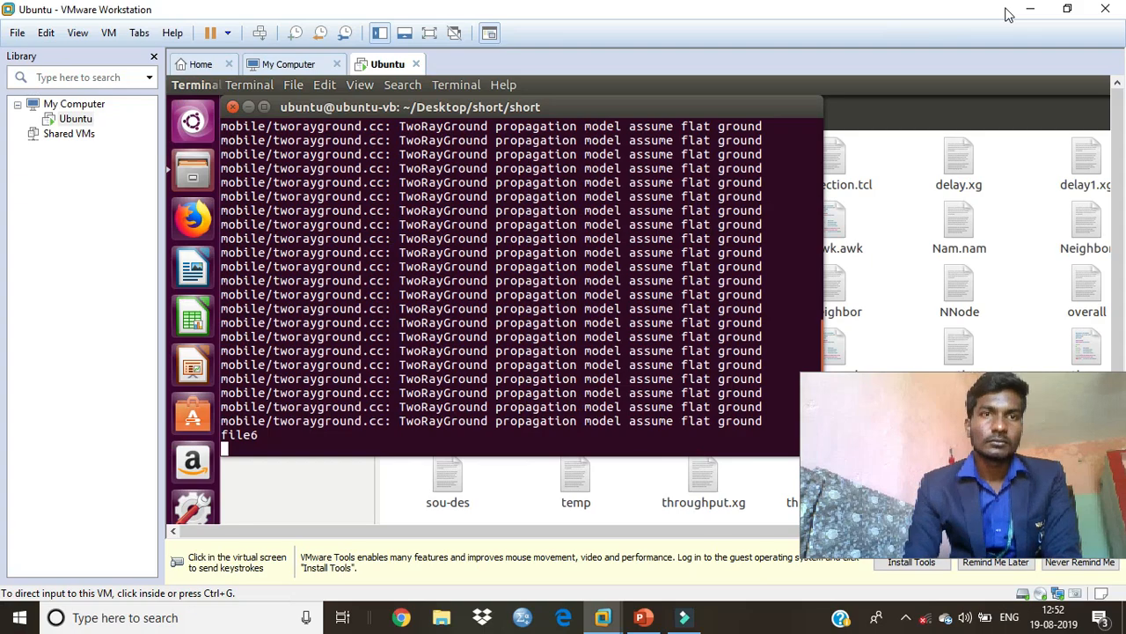
left_click(484, 264)
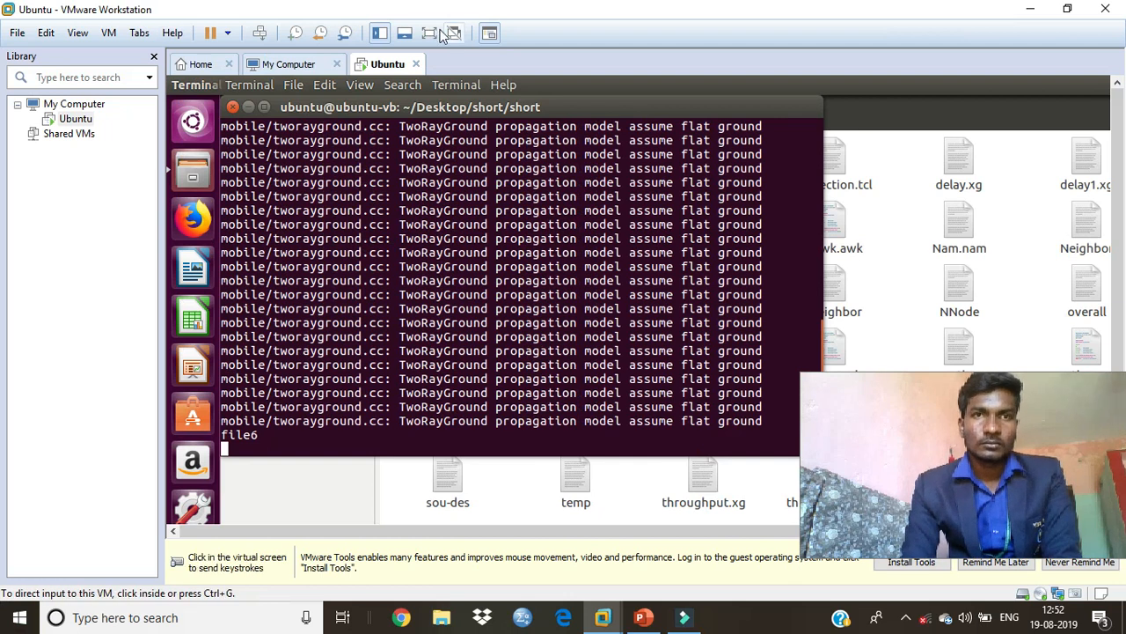
mouse_move(429, 33)
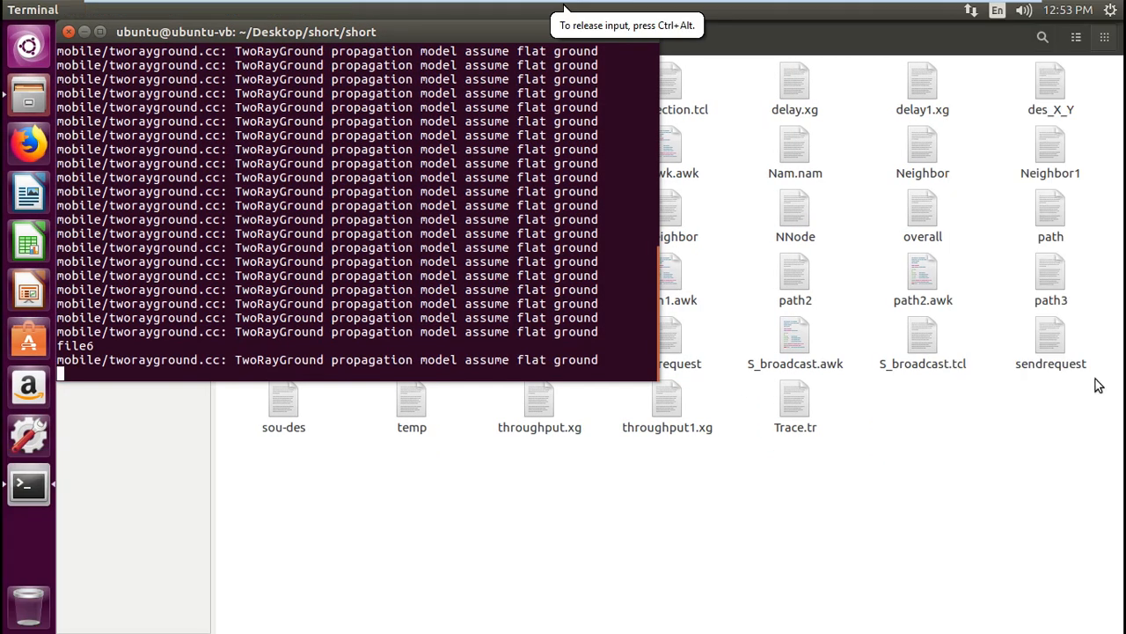
mouse_move(919, 528)
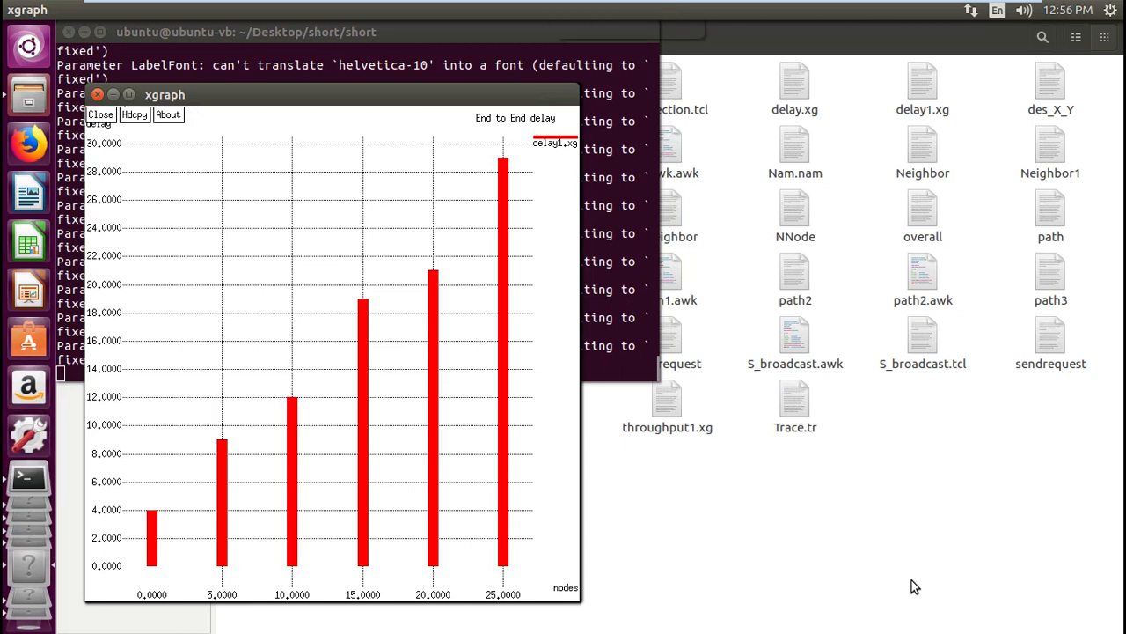
Bring up the xgraph delay and throughput plots with the NAM animator alongside
double_click(795, 149)
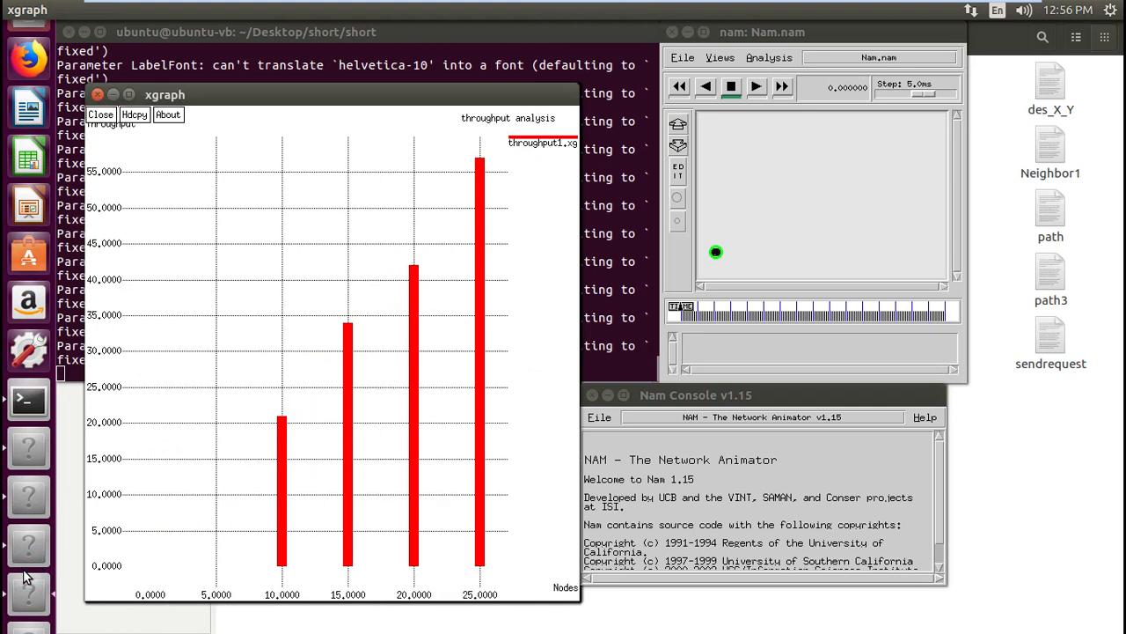
mouse_move(21, 595)
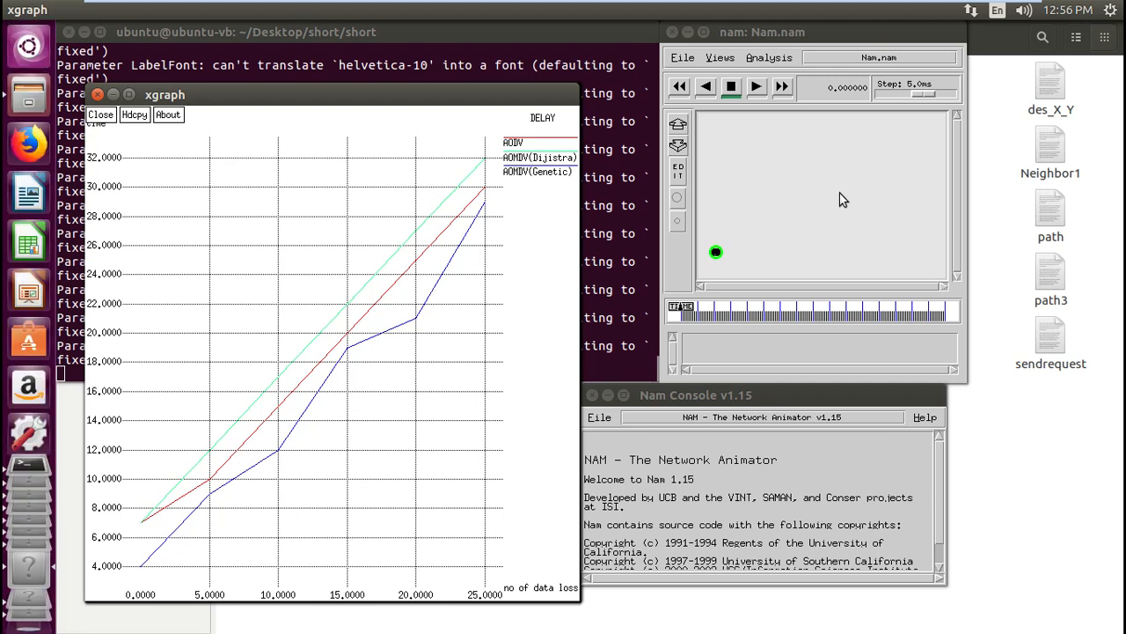
mouse_move(803, 74)
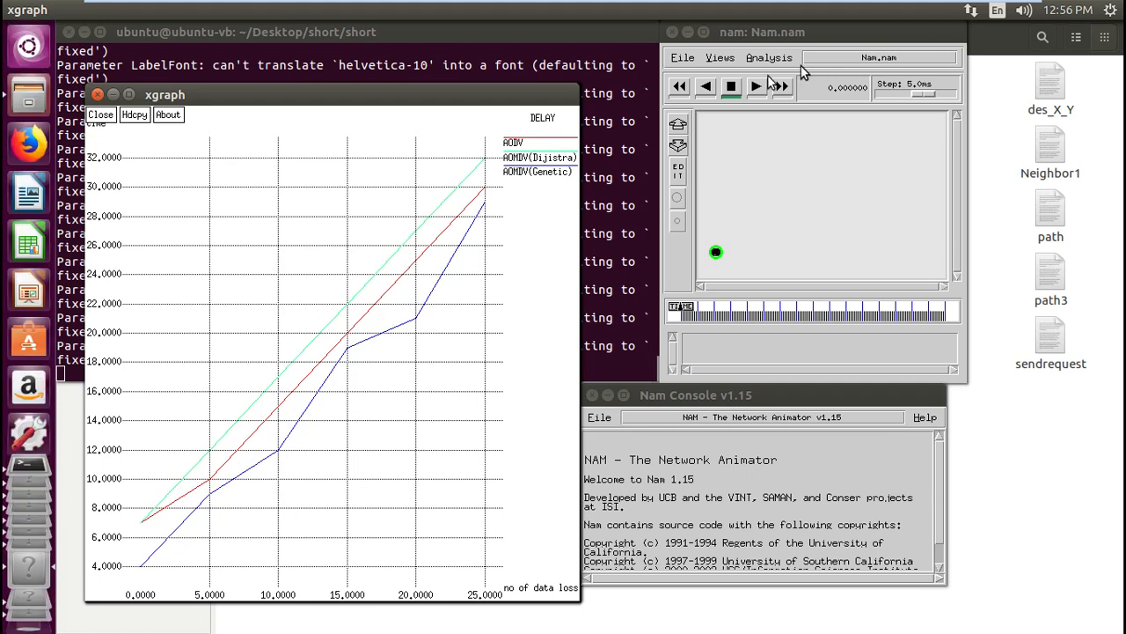
mouse_move(704, 35)
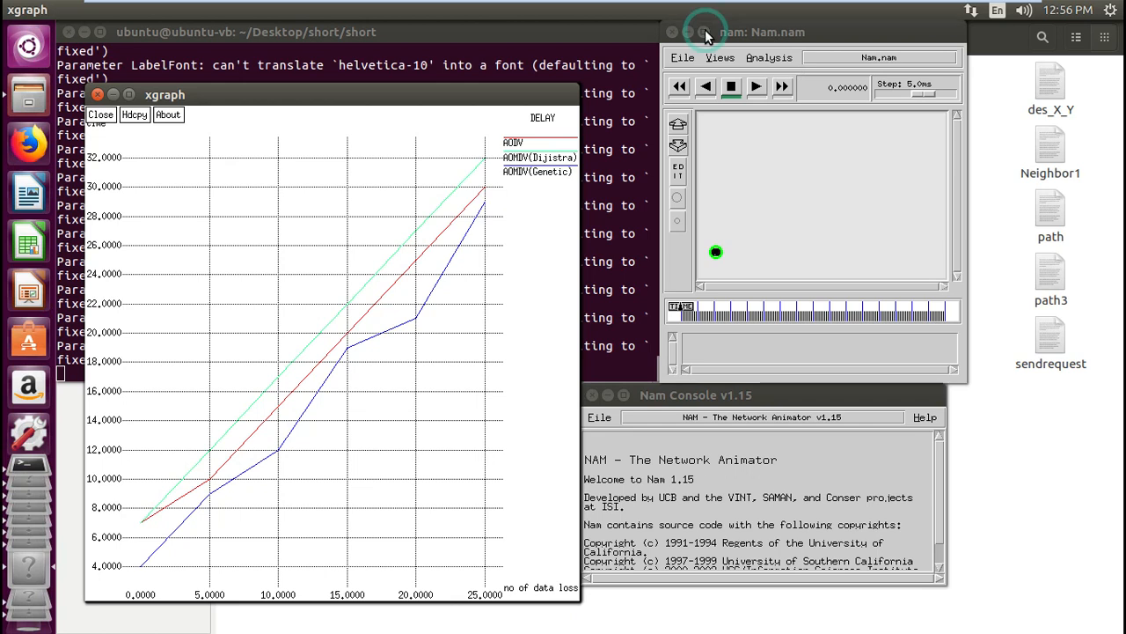
Maximize NAM and play the animation tracing the route from node 11 to node 25
left_click(704, 33)
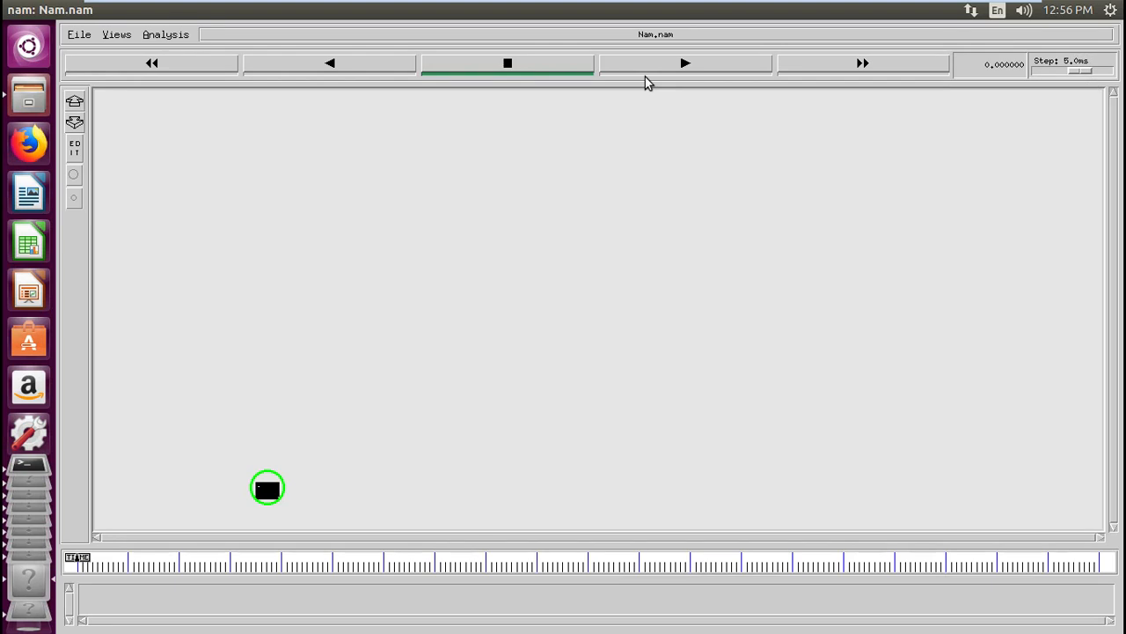
left_click(685, 64)
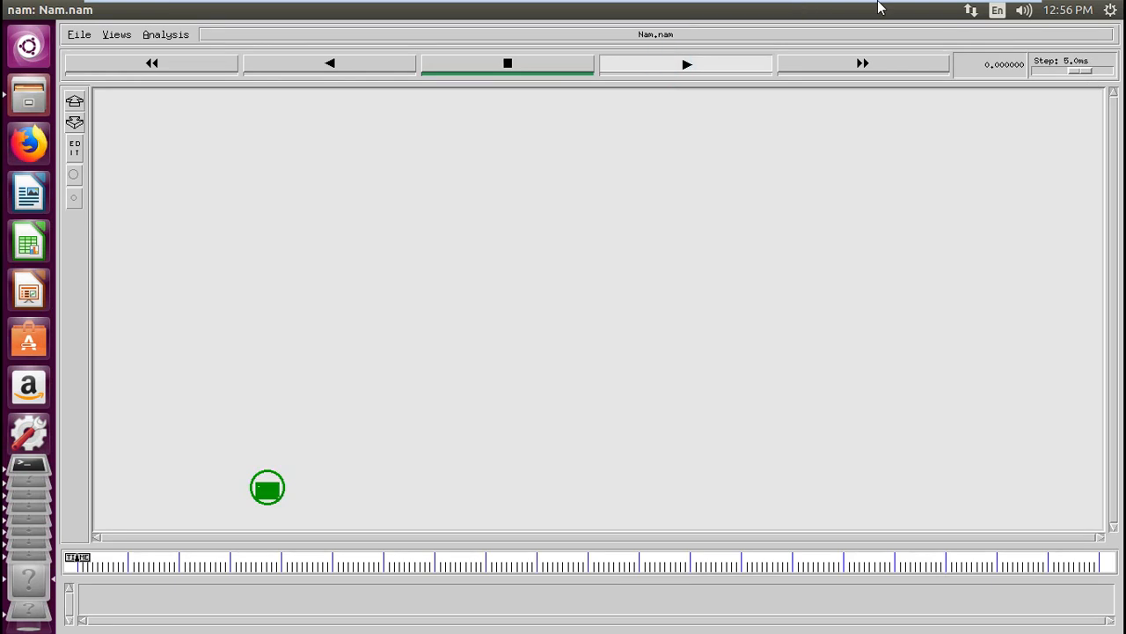
left_click(687, 63)
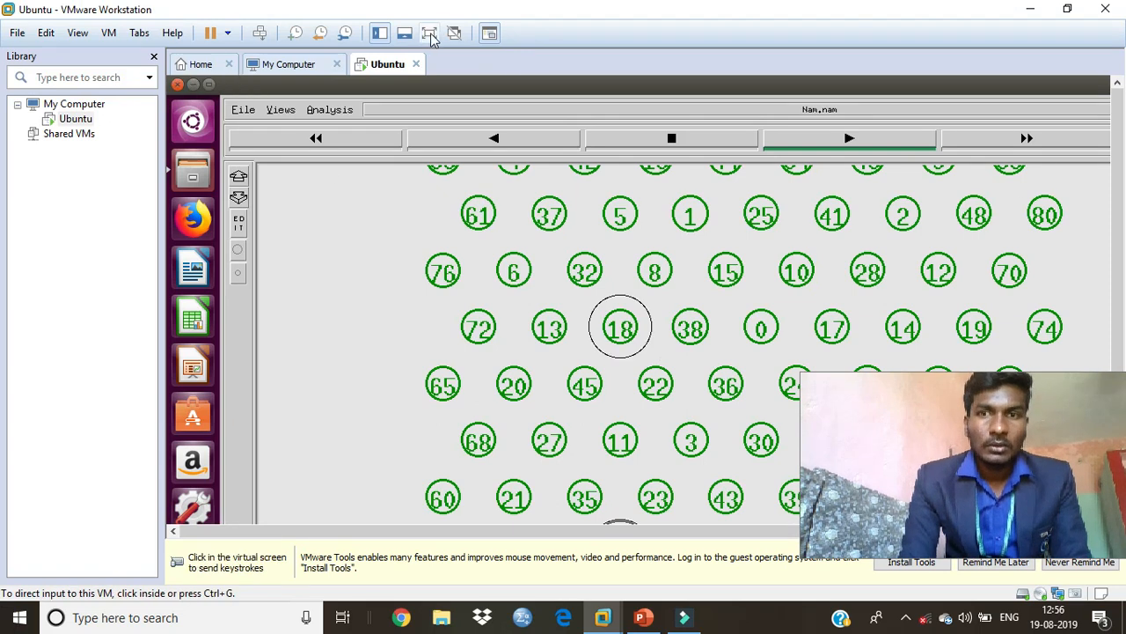
left_click(430, 32)
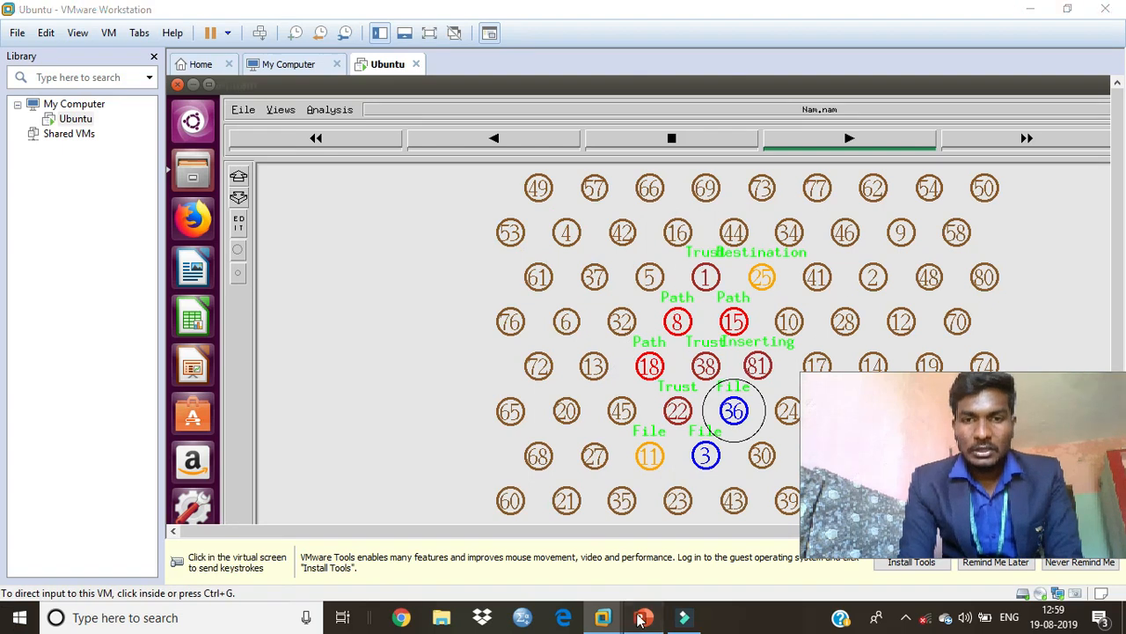
Return to PowerPoint's closing 'Thank You' slide
left_click(644, 617)
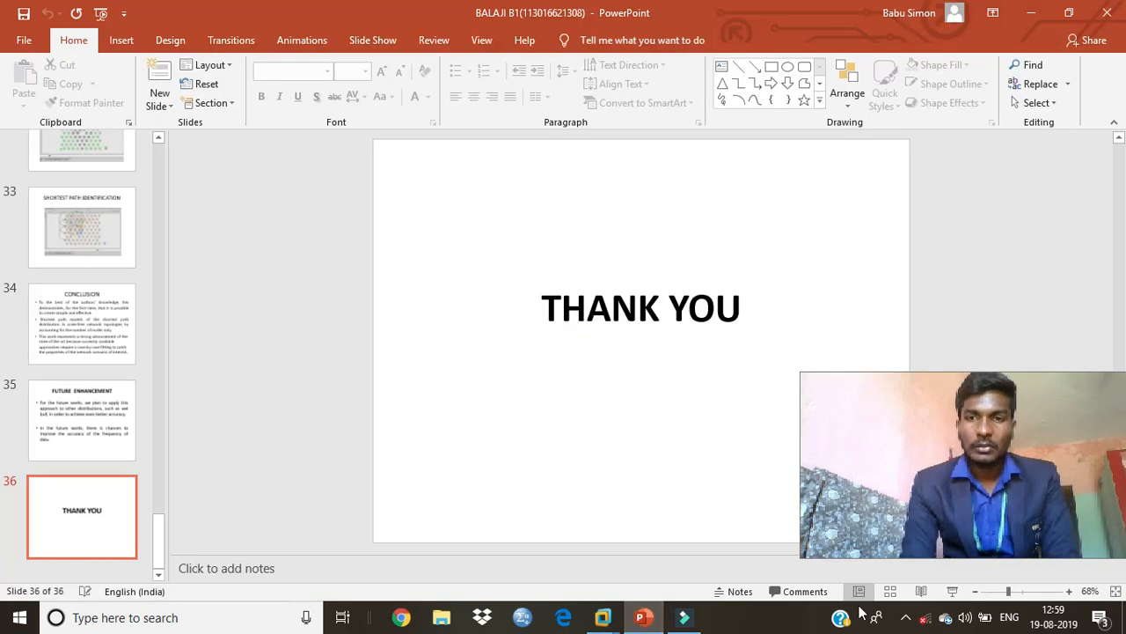